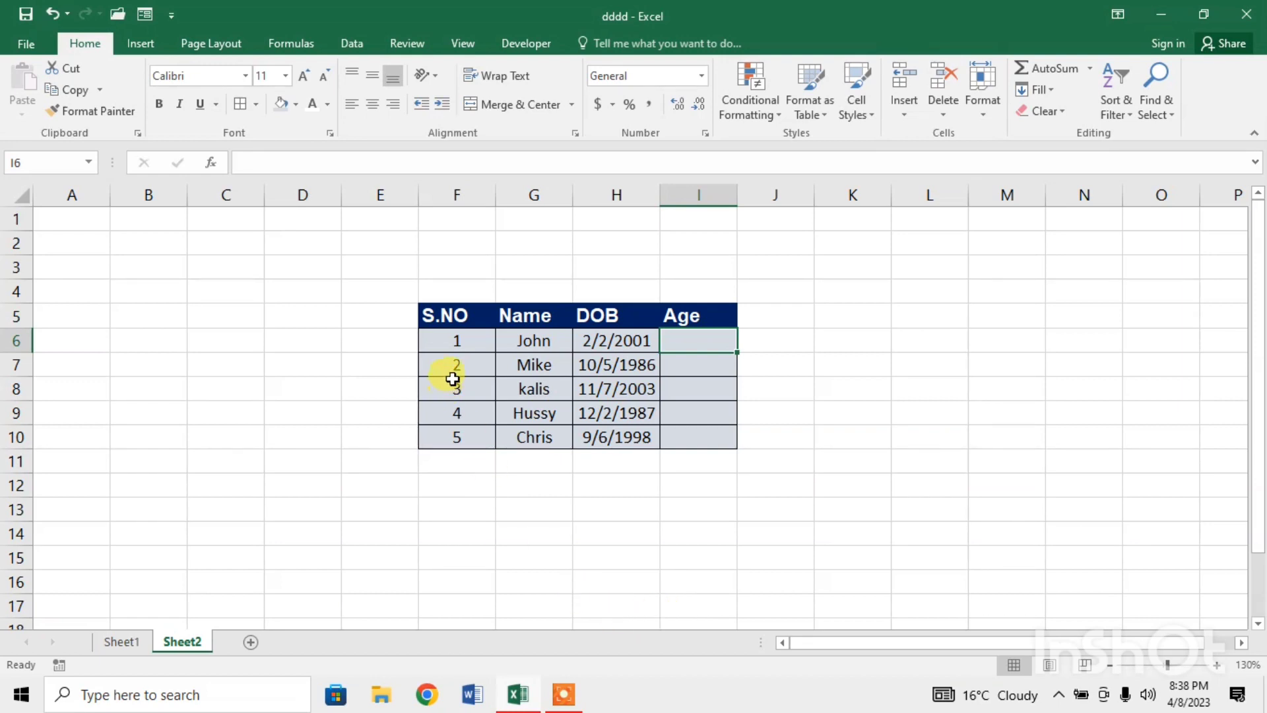
mouse_move(524, 338)
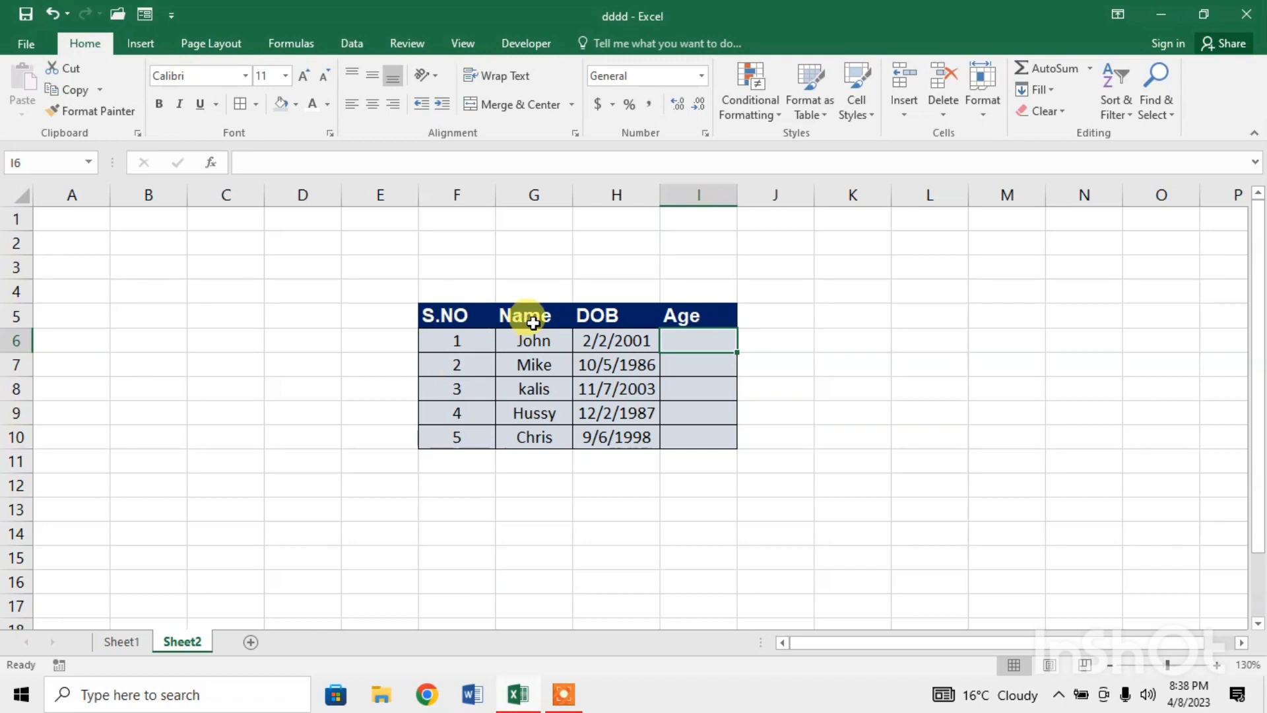
mouse_move(615, 317)
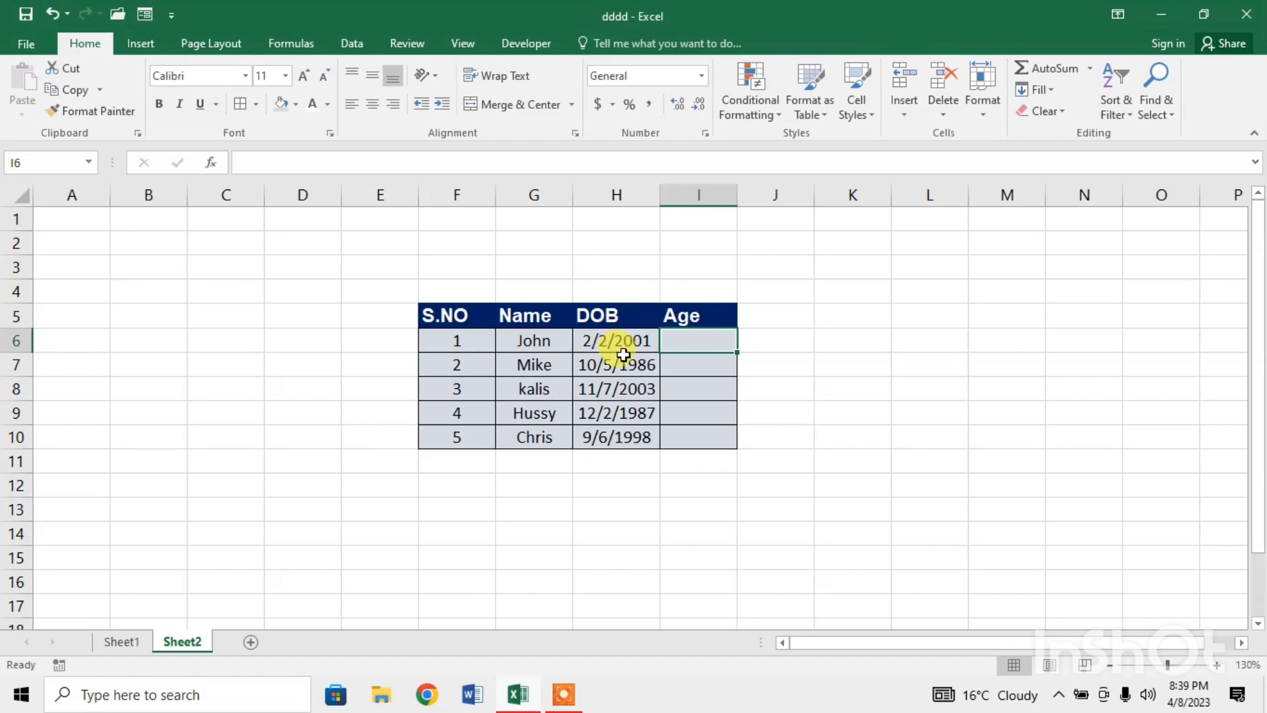
mouse_move(681, 346)
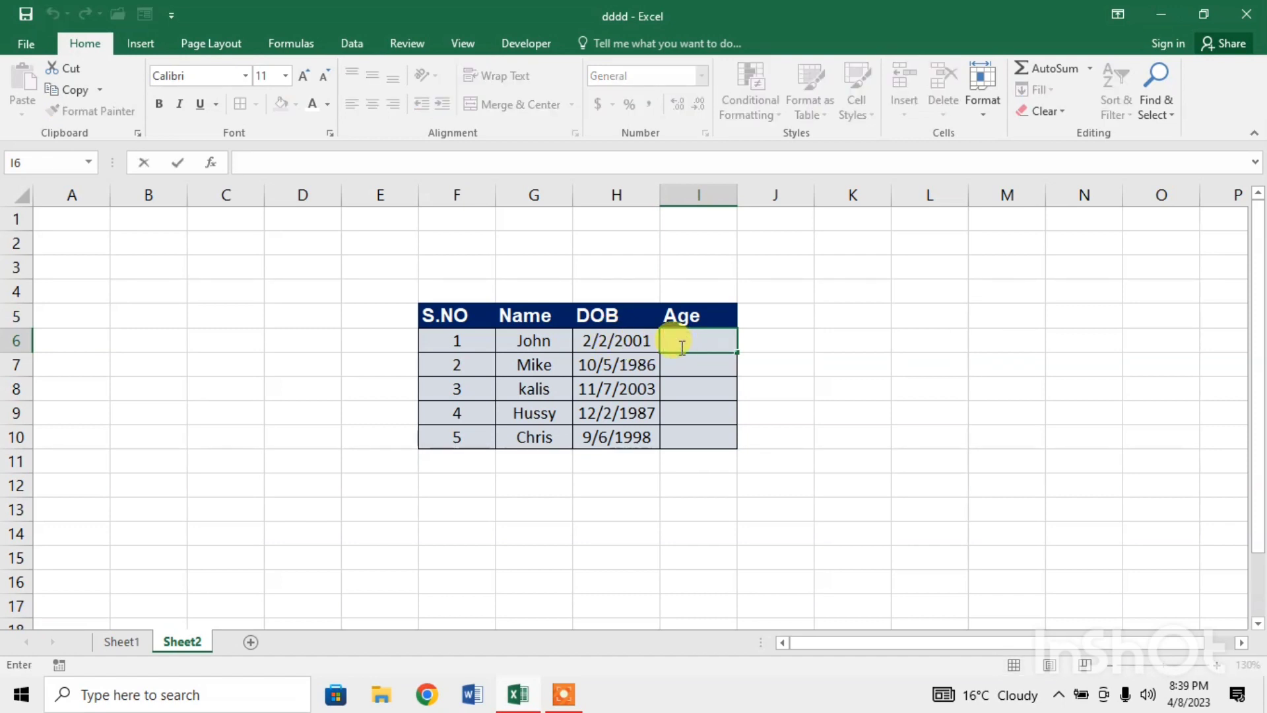
Type =DATEDIF( into John's Age cell I6
text(=)
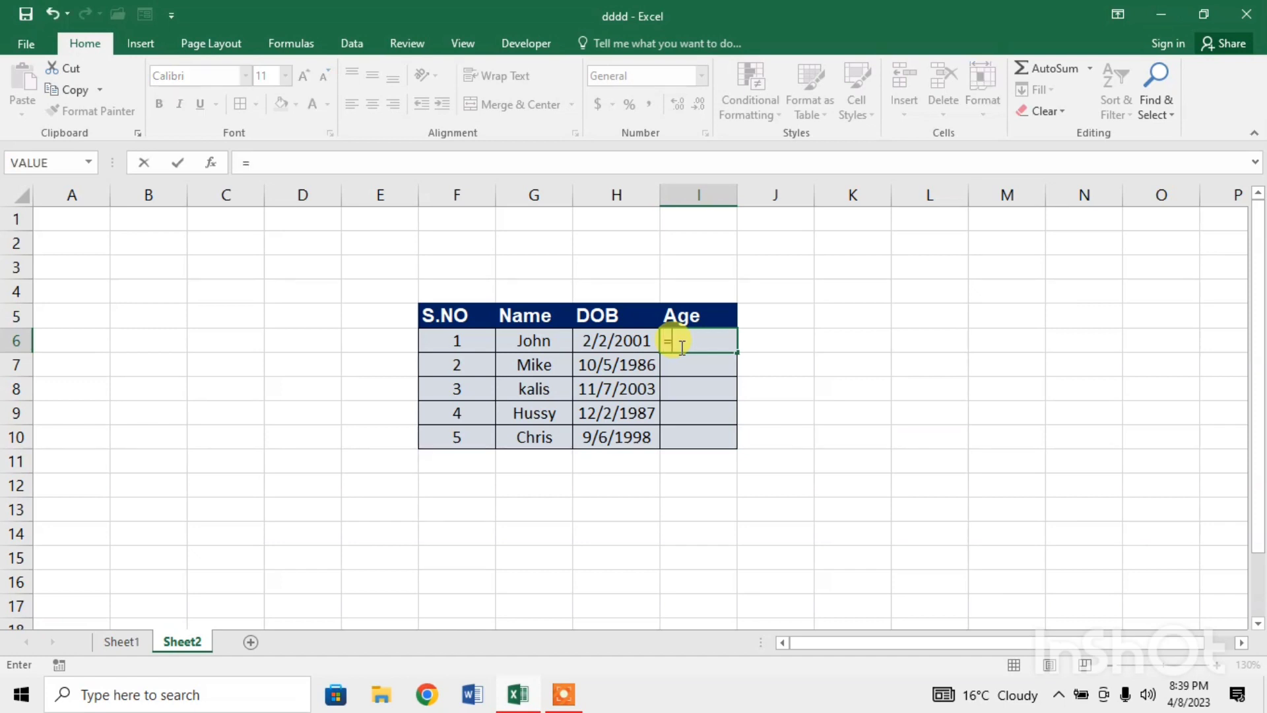
text(DA)
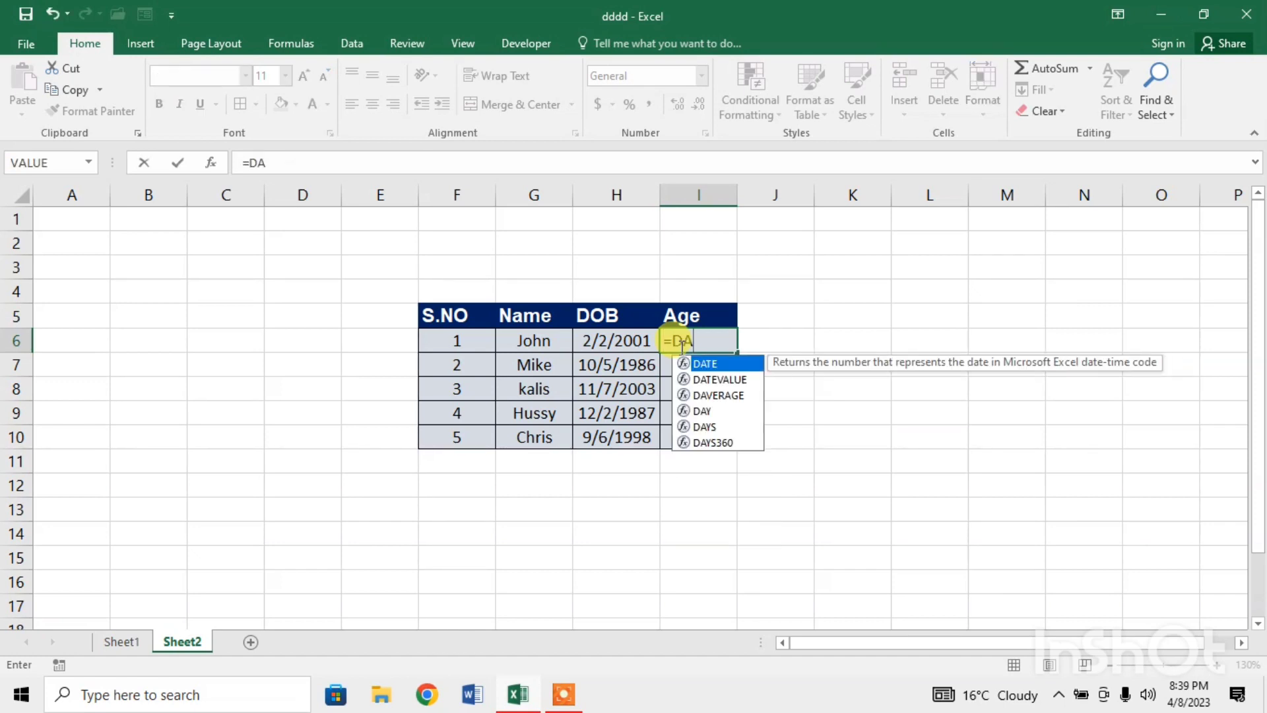
text(TEDI)
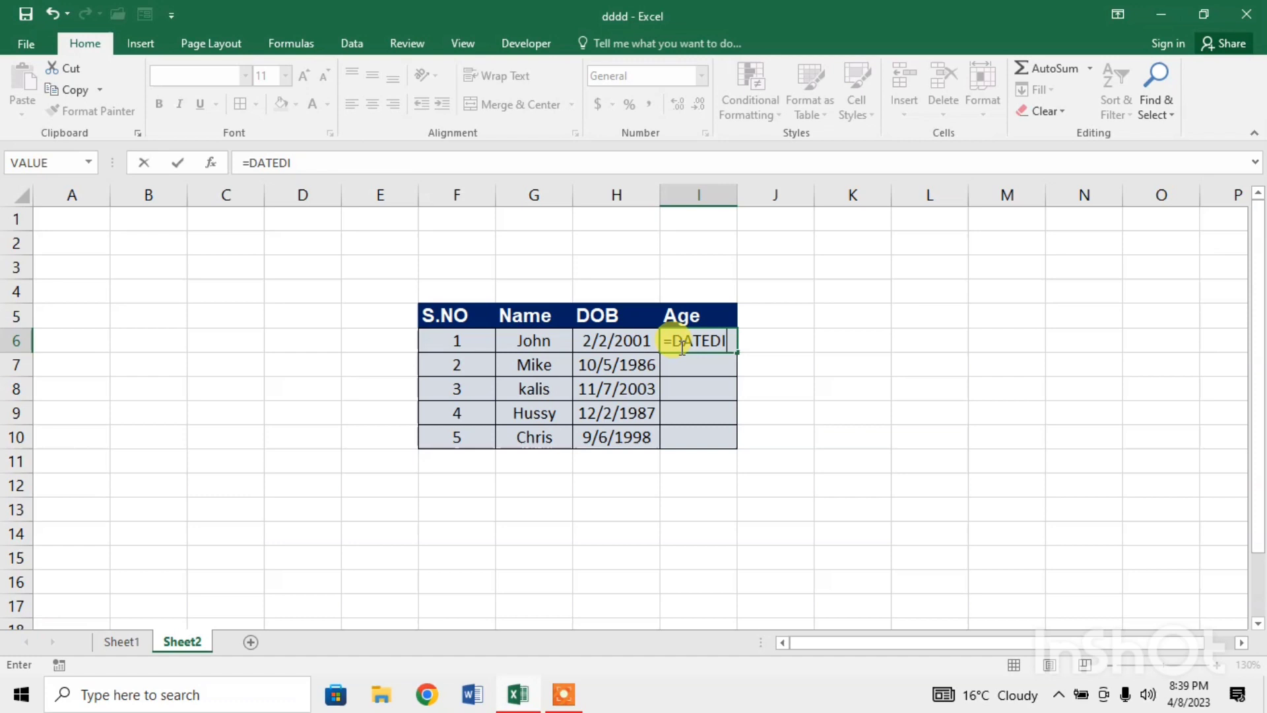
text(F)
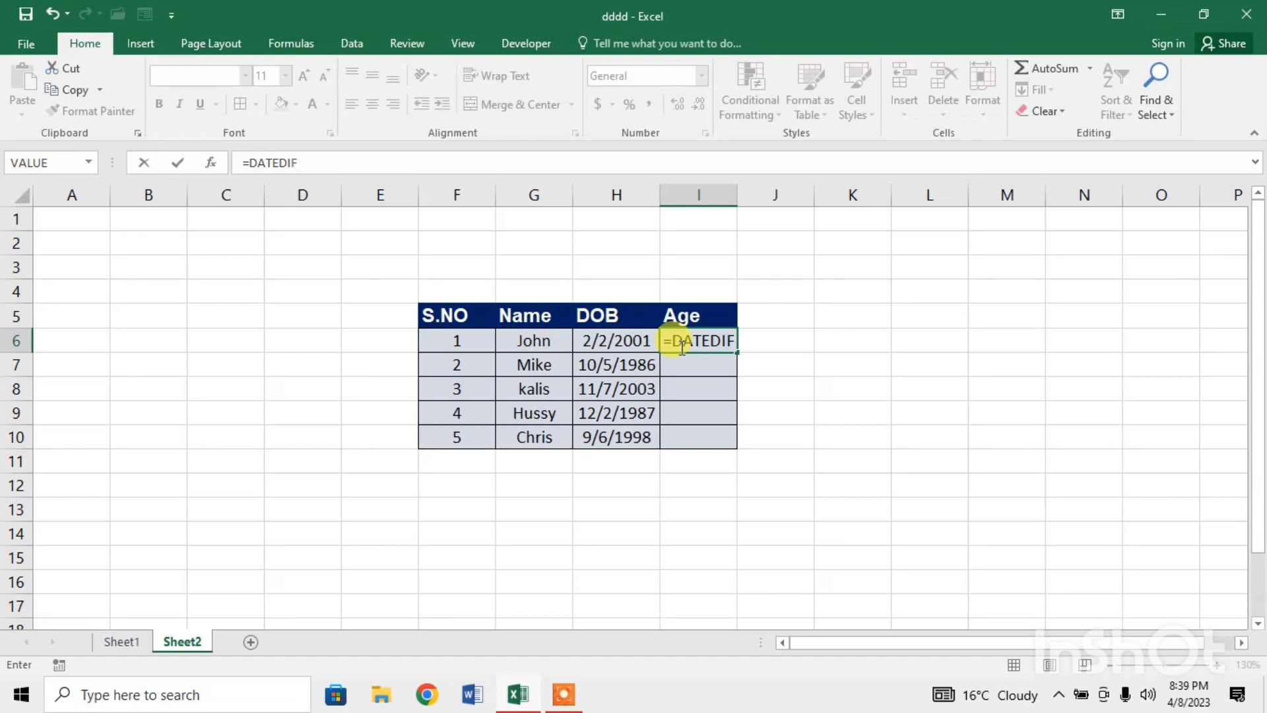
text(()
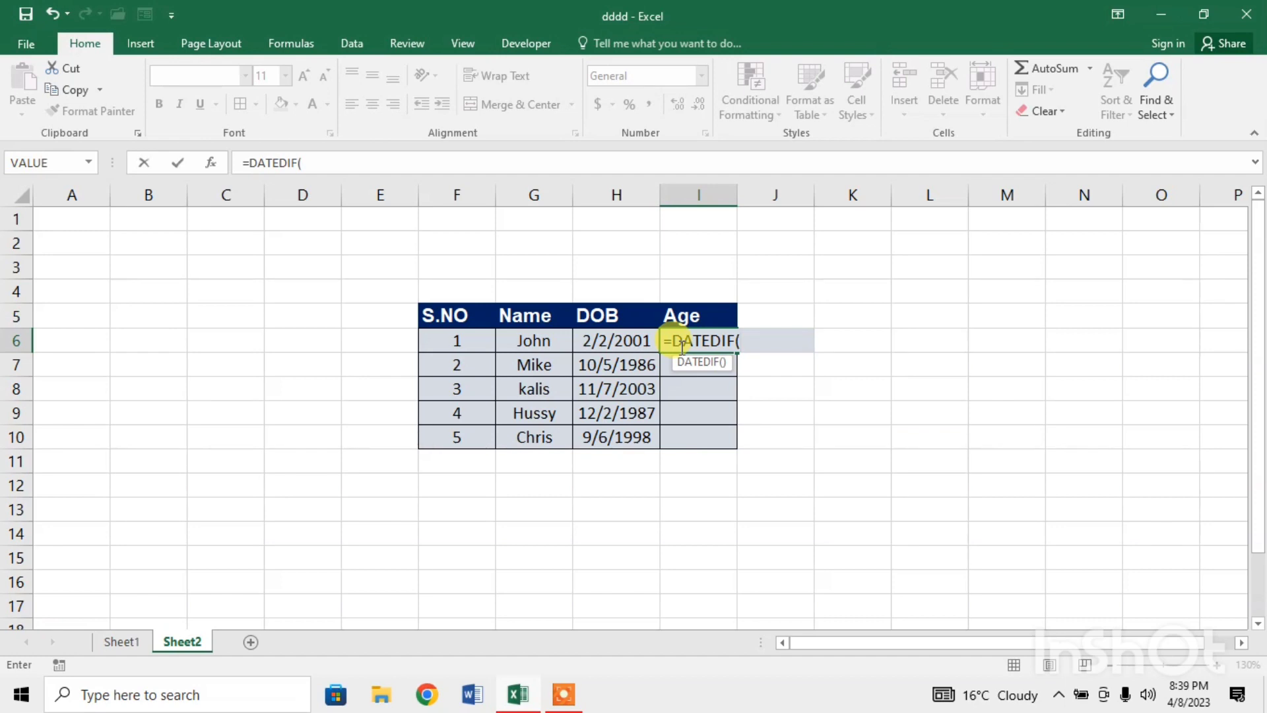
mouse_move(616, 340)
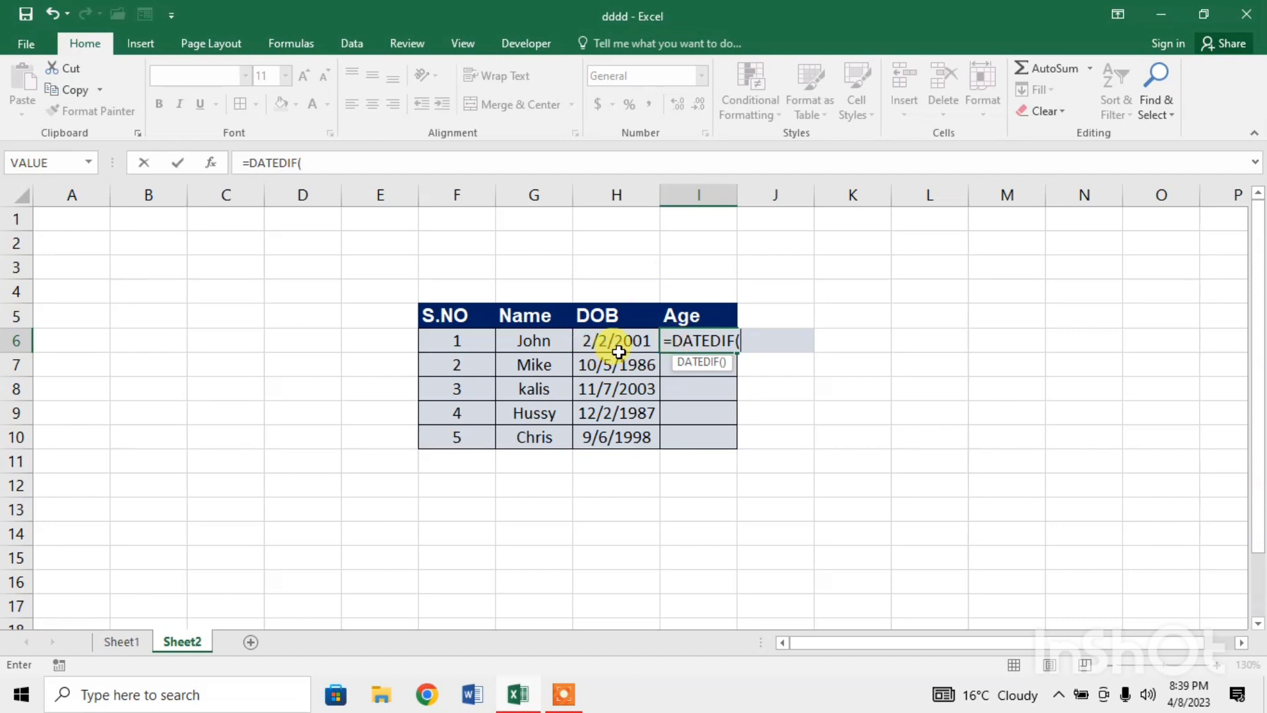
Add H6 and TODAY() as the formula's date arguments, opening the unit quote
click(616, 340)
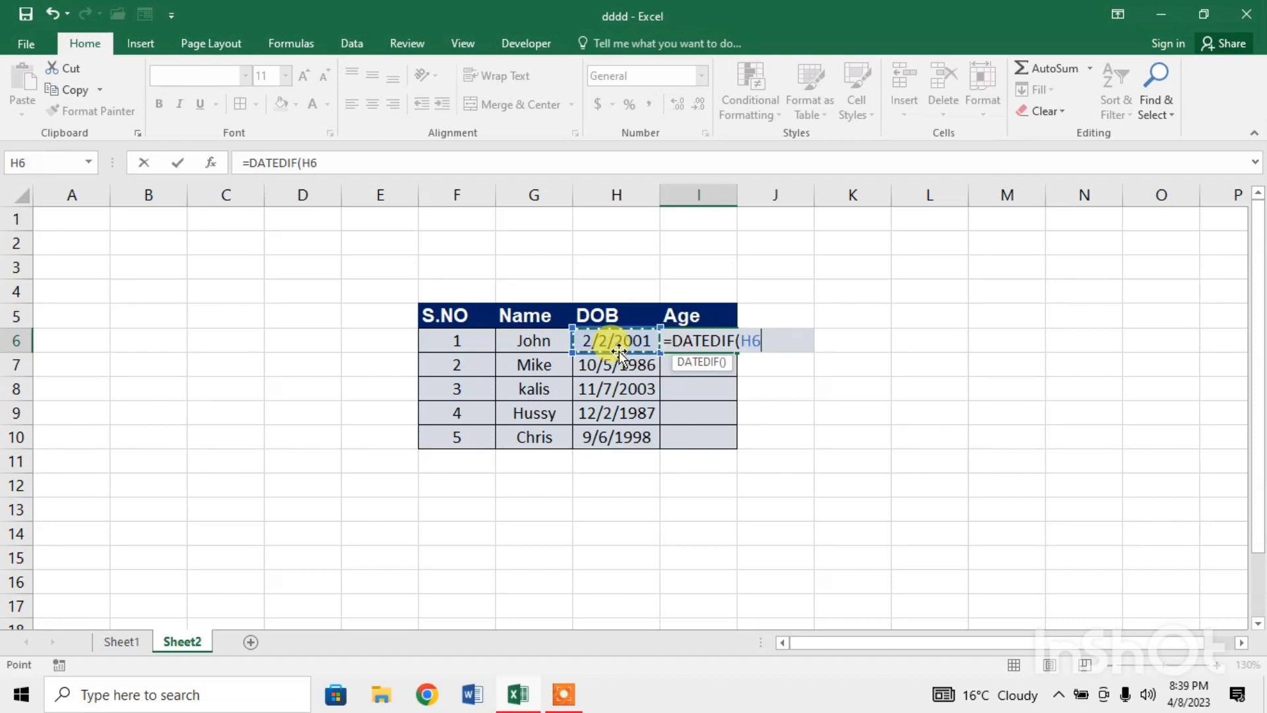
text(,)
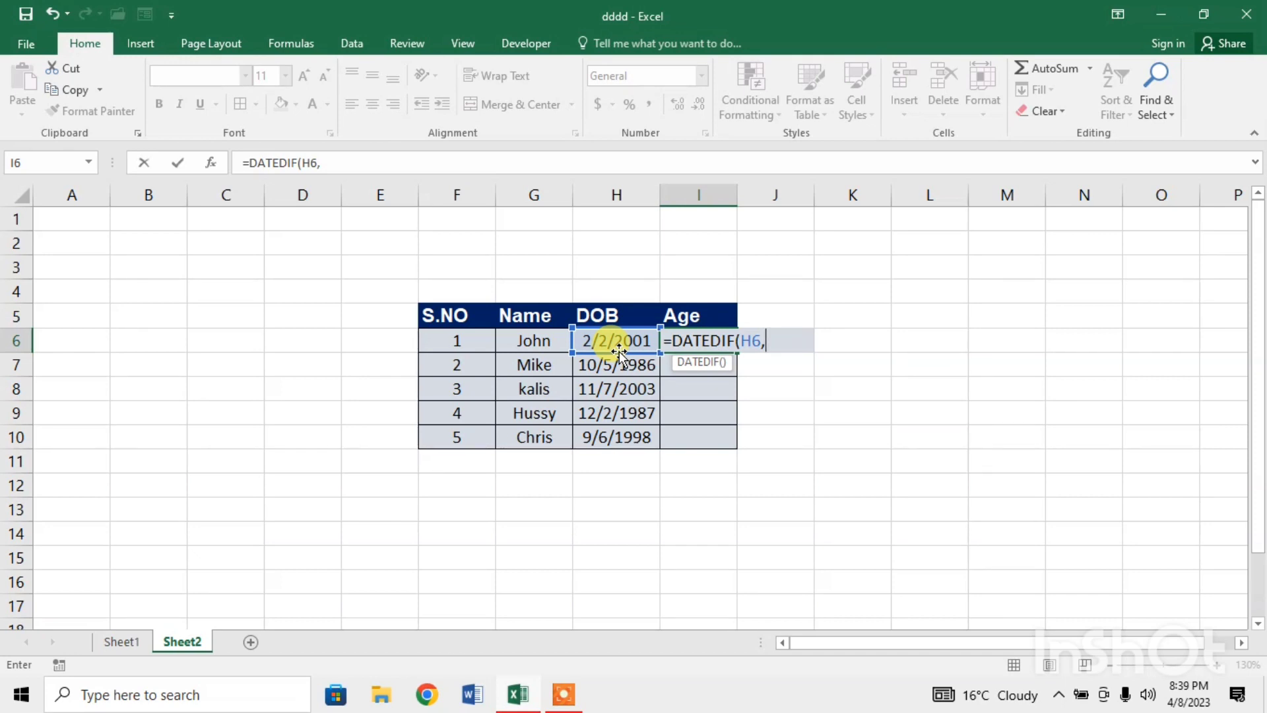
text(TODAY)
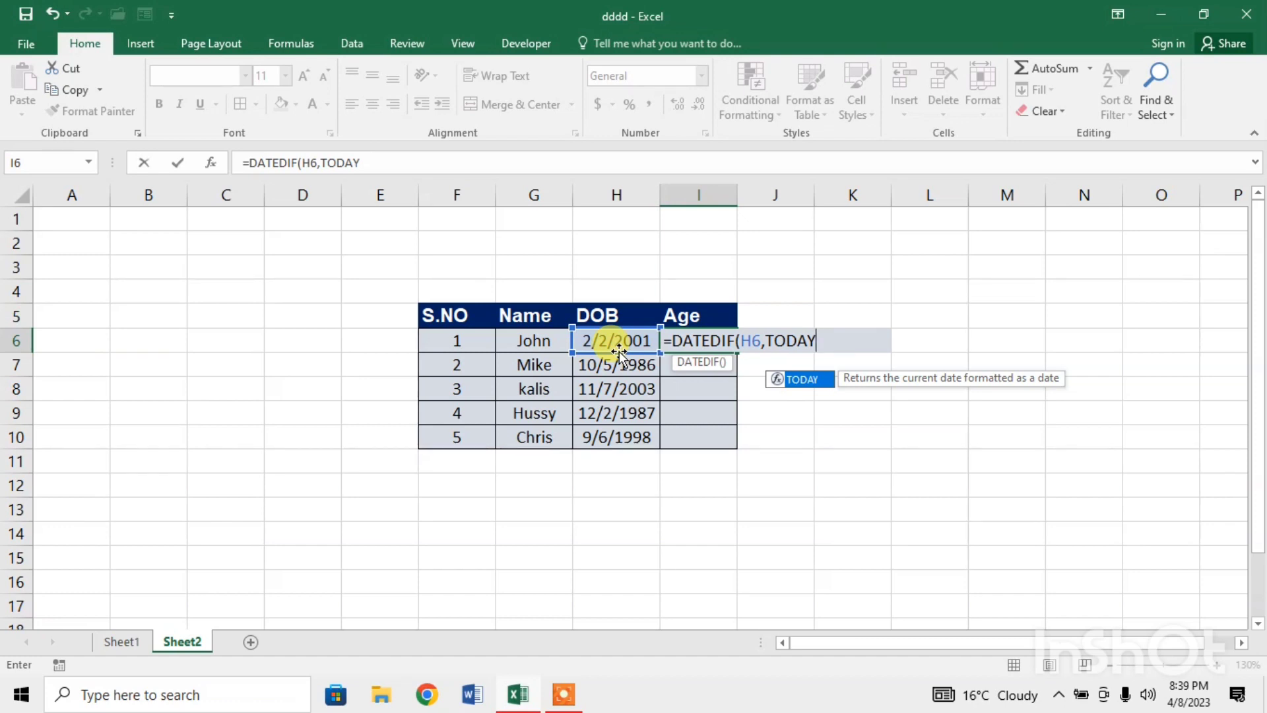
text(())
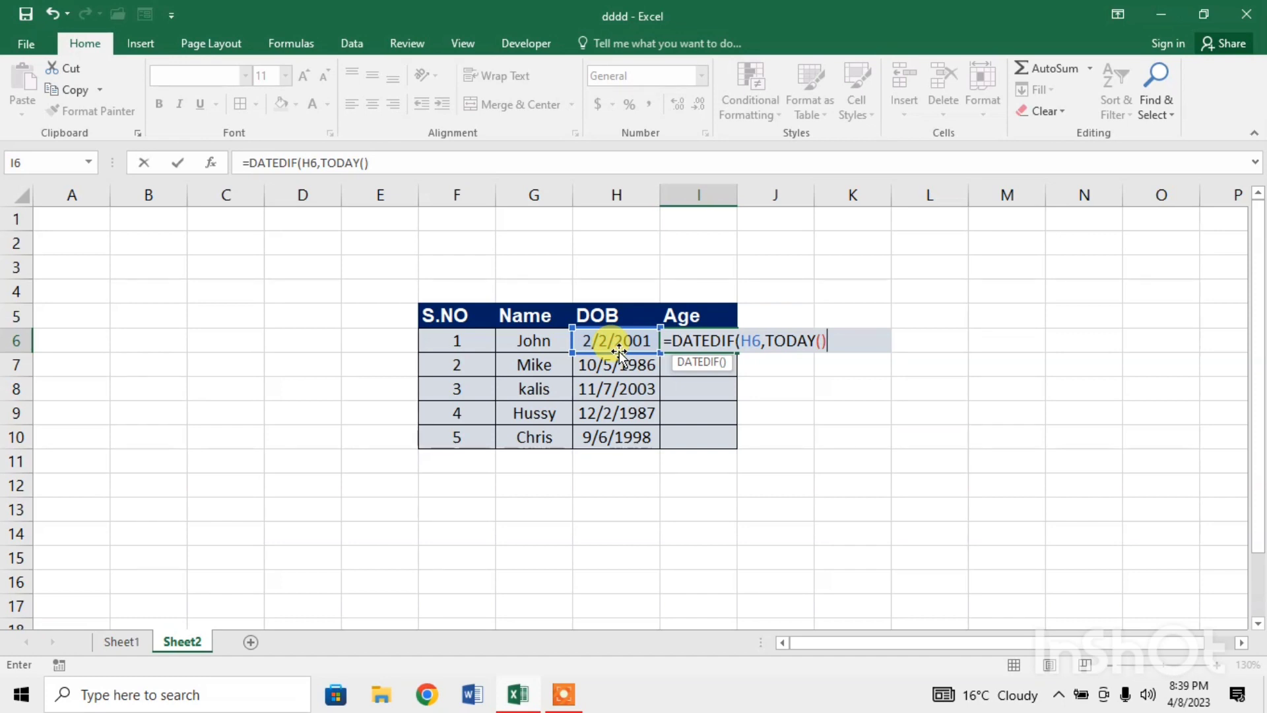
text(,)
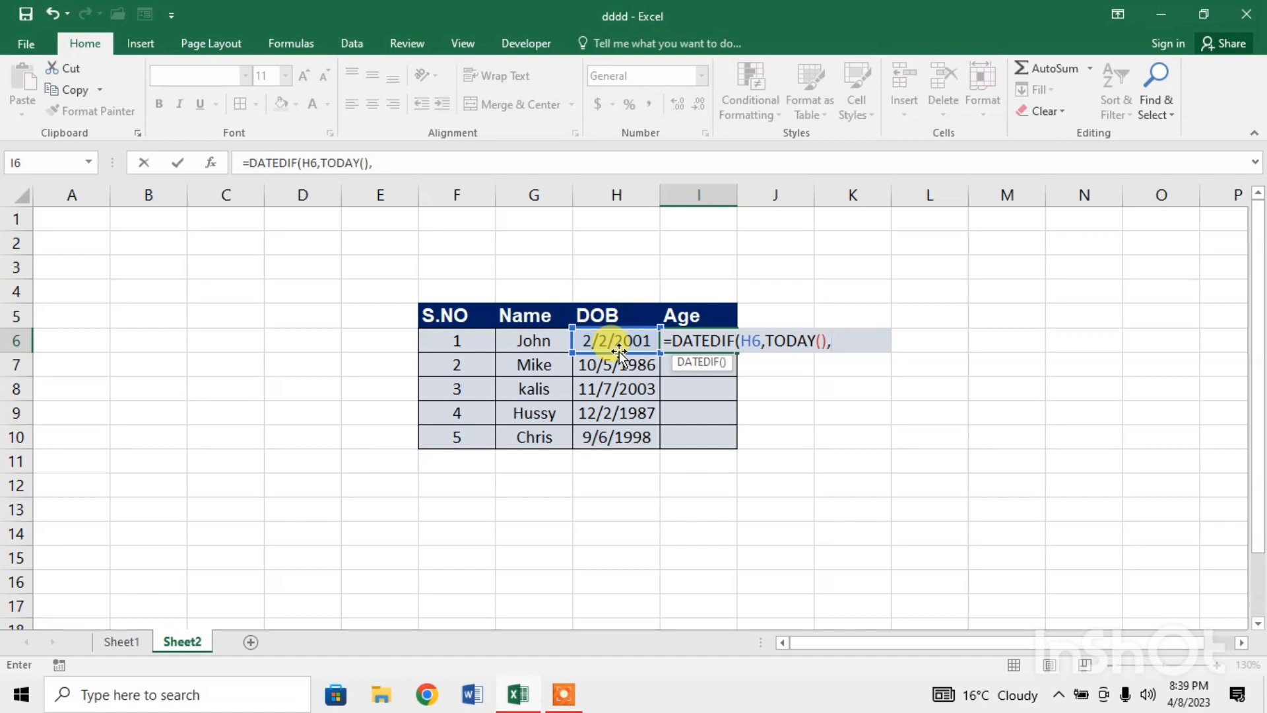
text(")
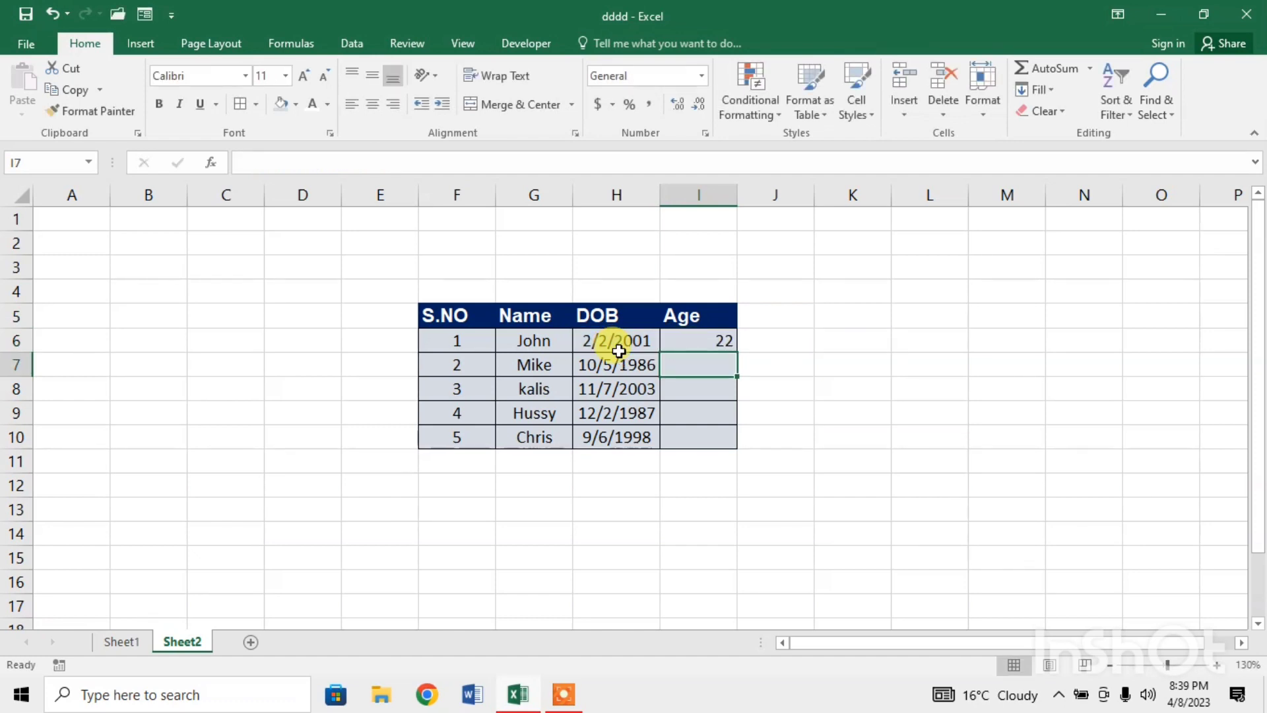
Reselect I6, now showing John's age of 22
click(697, 339)
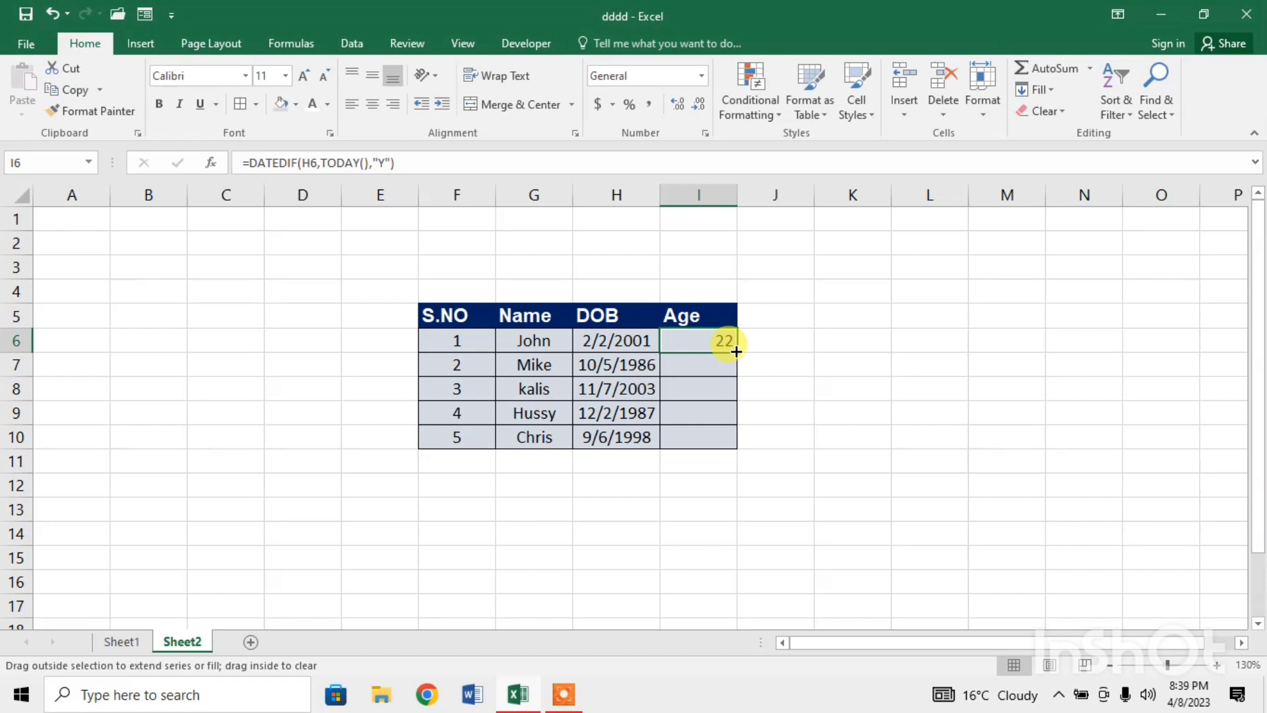
Drag I6's fill handle down to Chris's row to copy the formula
drag(734, 350, 724, 444)
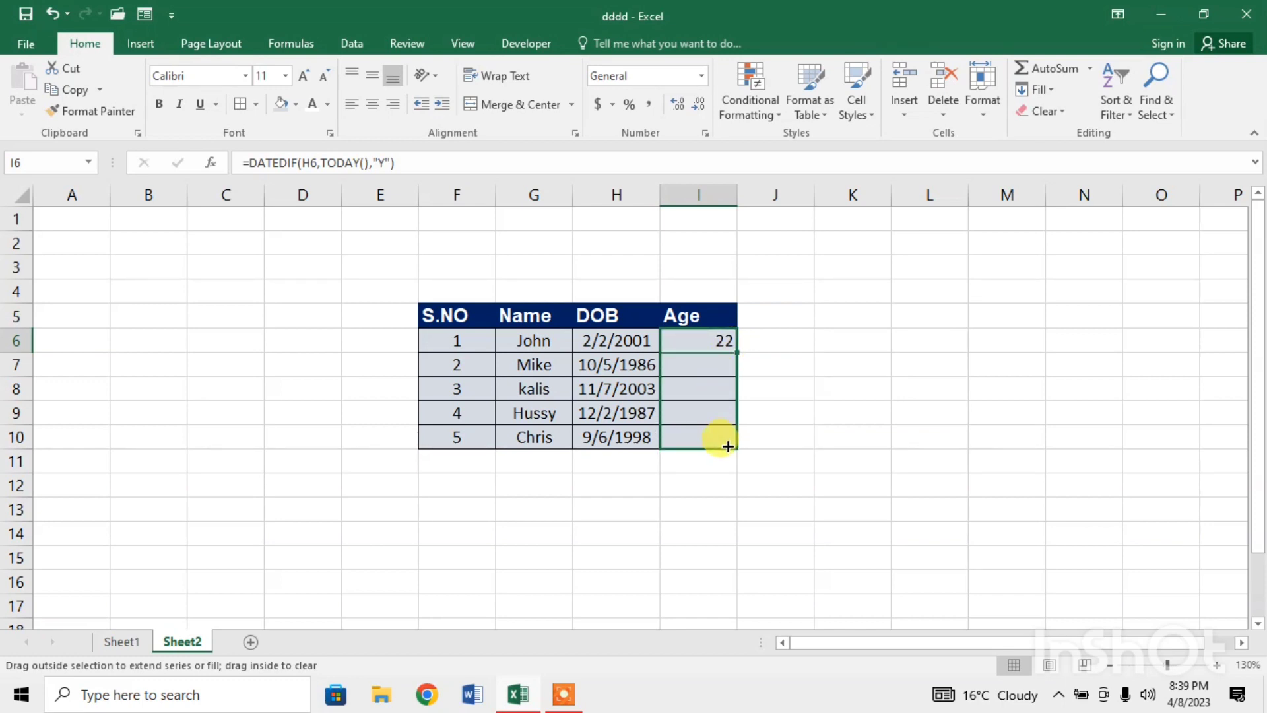